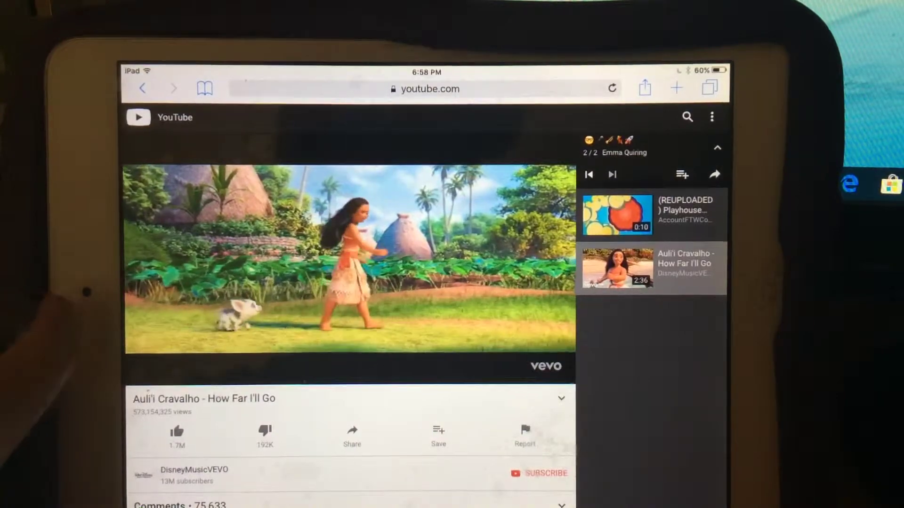
- Reveal the player controls over 'How Far I'll Go' at 0:33 of 2:35
click(348, 259)
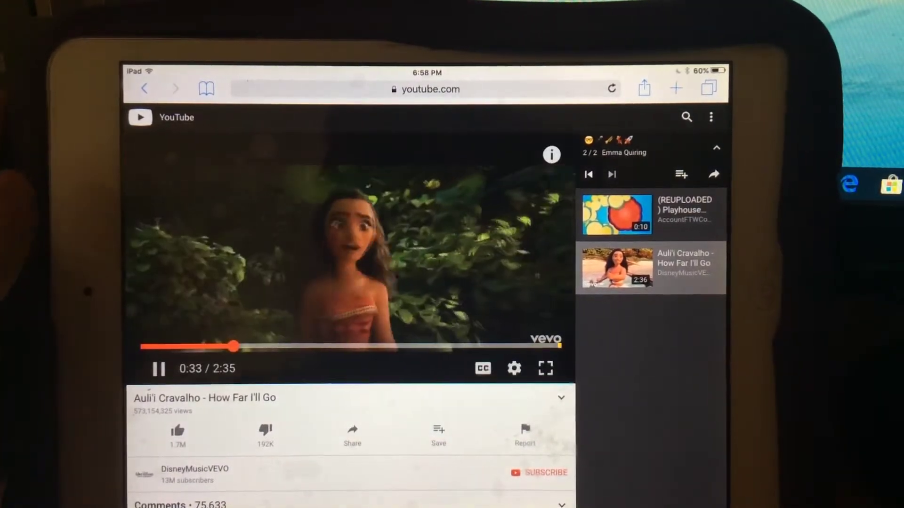